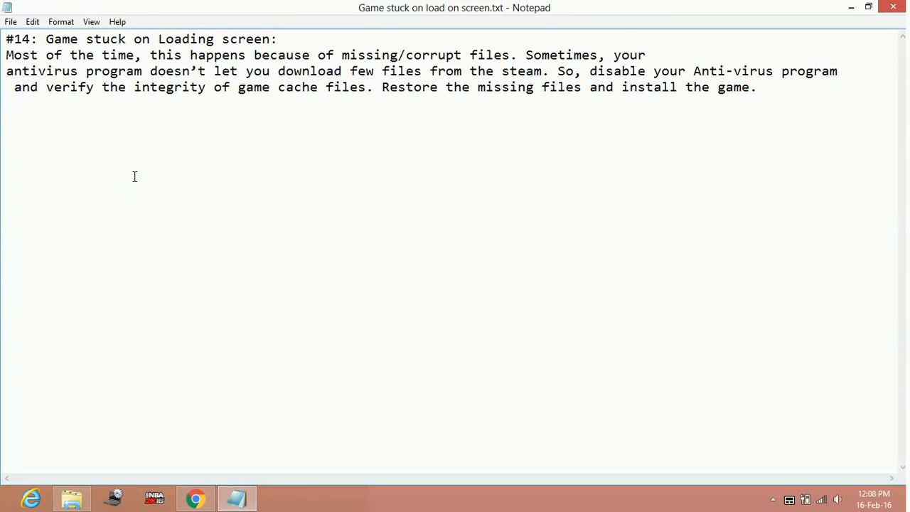
pyautogui.click(6, 39)
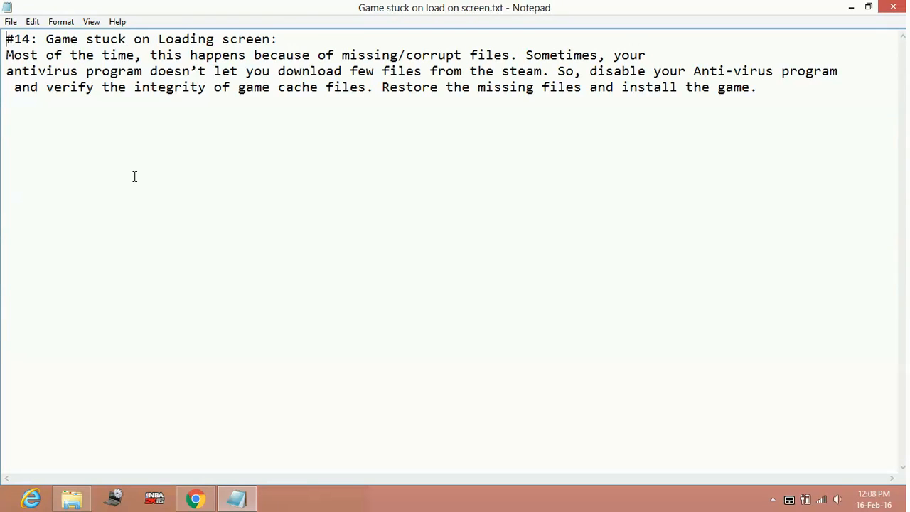